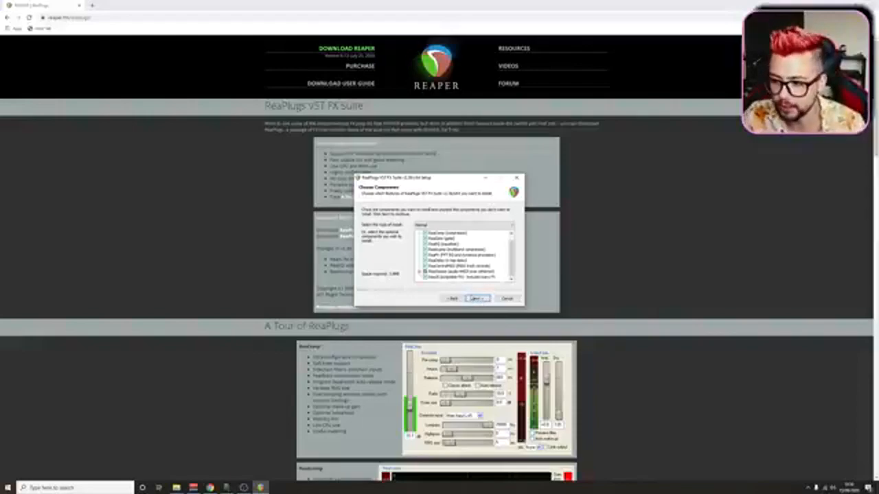
# - Install the ReaPlugs VST FX Suite to its default folder and accept the final prompt
pyautogui.click(476, 300)
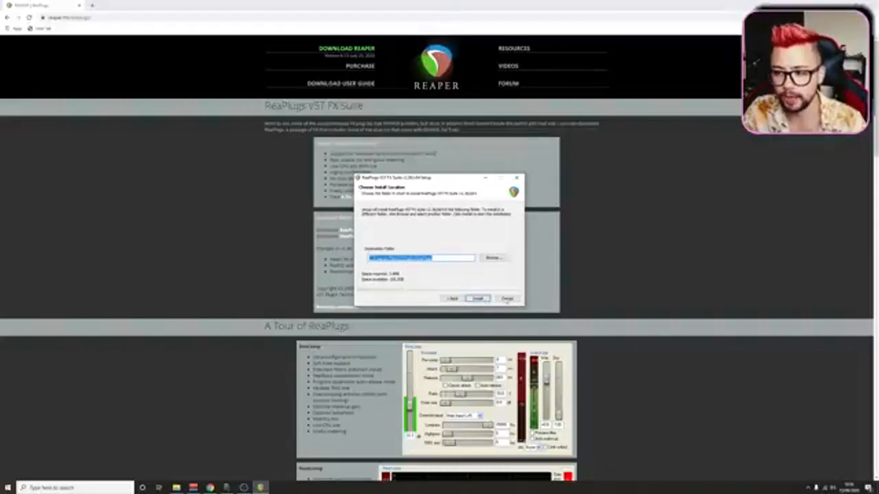
pyautogui.click(478, 298)
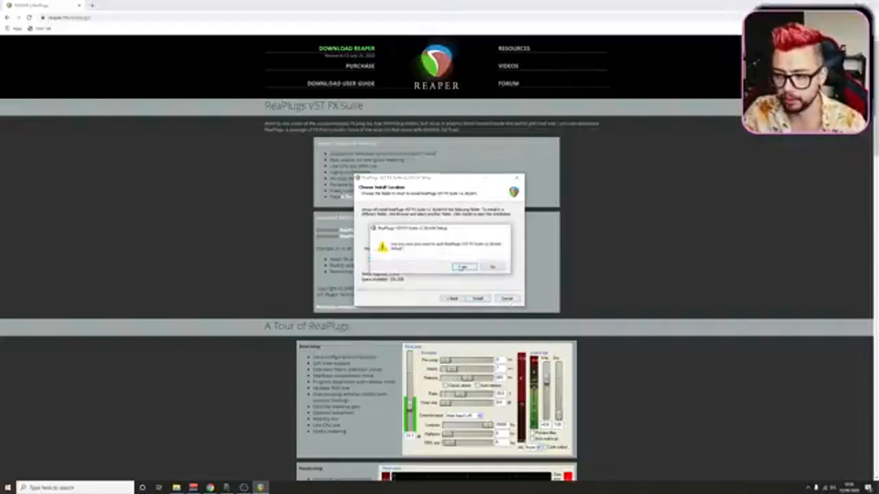
pyautogui.click(464, 267)
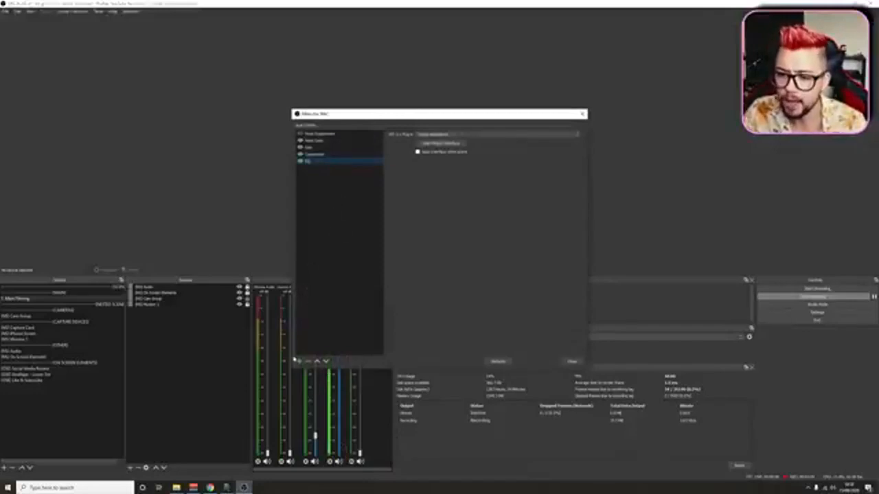
# - Add a new VST 2.x Plug-in filter to the Mic source's audio filters
pyautogui.click(300, 360)
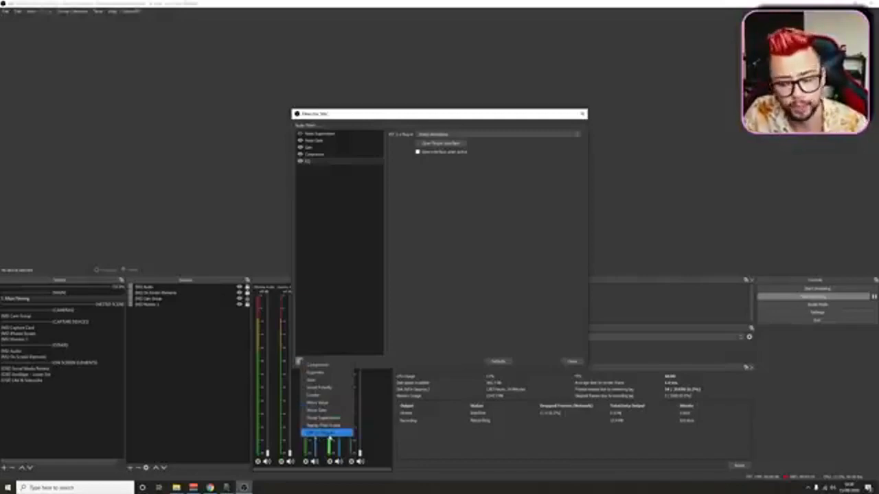
pyautogui.click(327, 433)
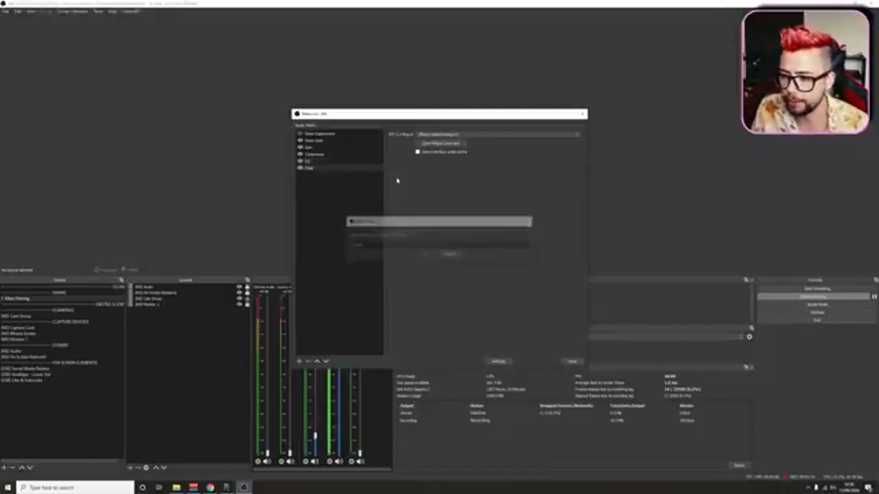
# - Select reajs as the filter's VST plug-in and bring up its plug-in interface
pyautogui.click(497, 135)
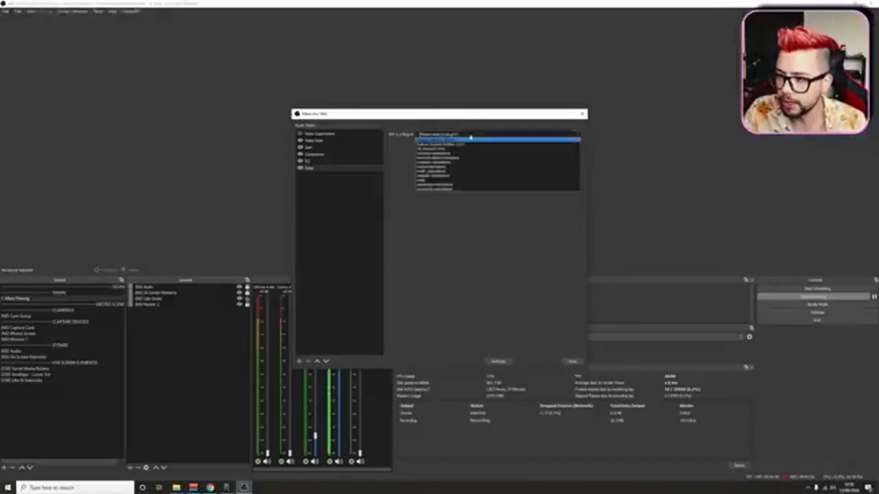
pyautogui.click(494, 180)
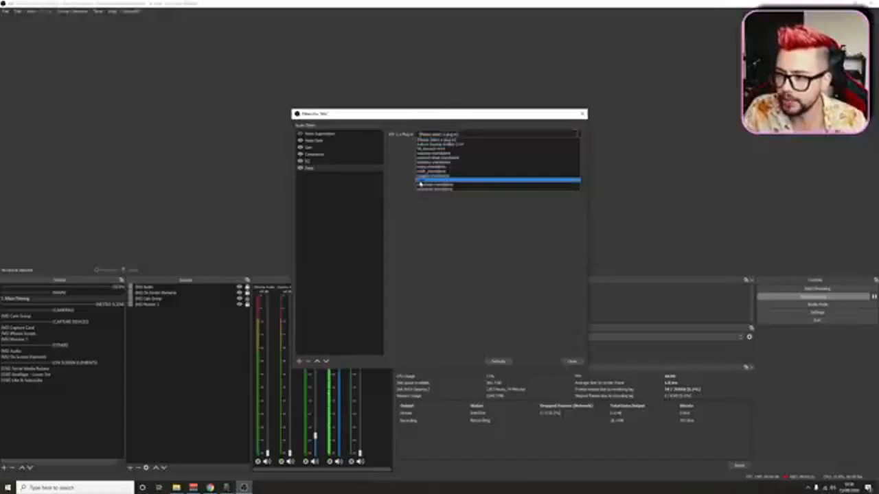
pyautogui.click(495, 153)
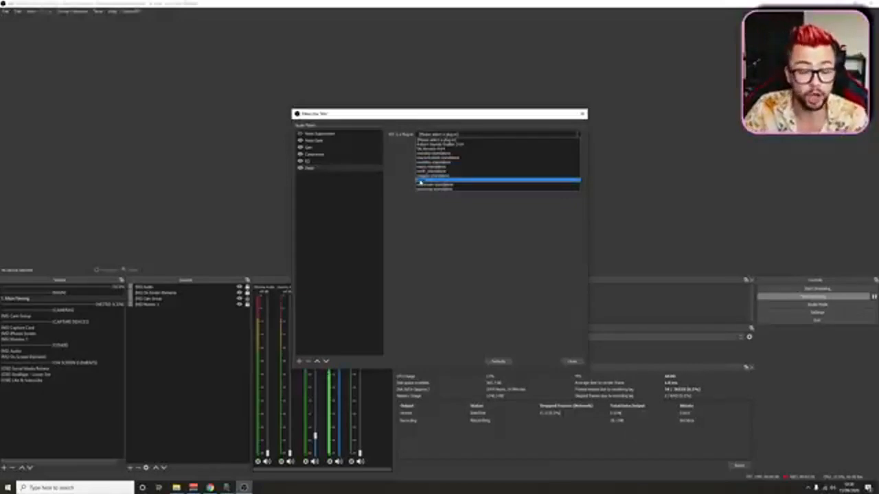
pyautogui.click(494, 180)
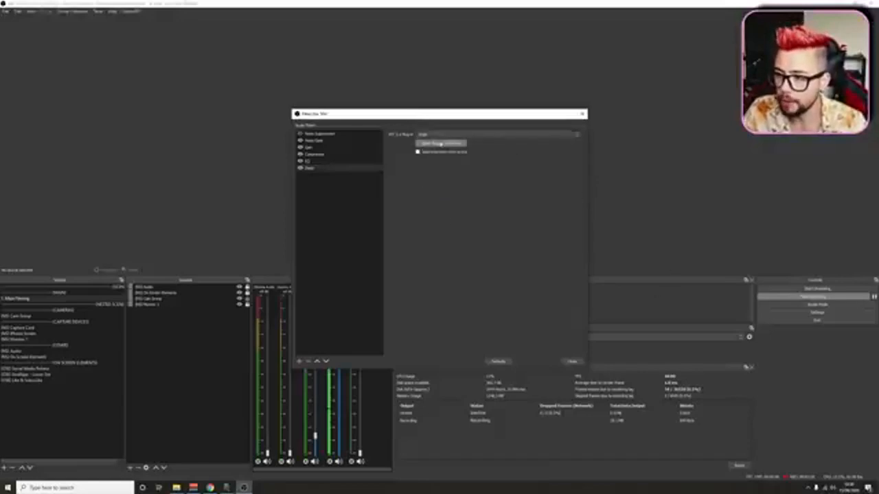
pyautogui.click(440, 143)
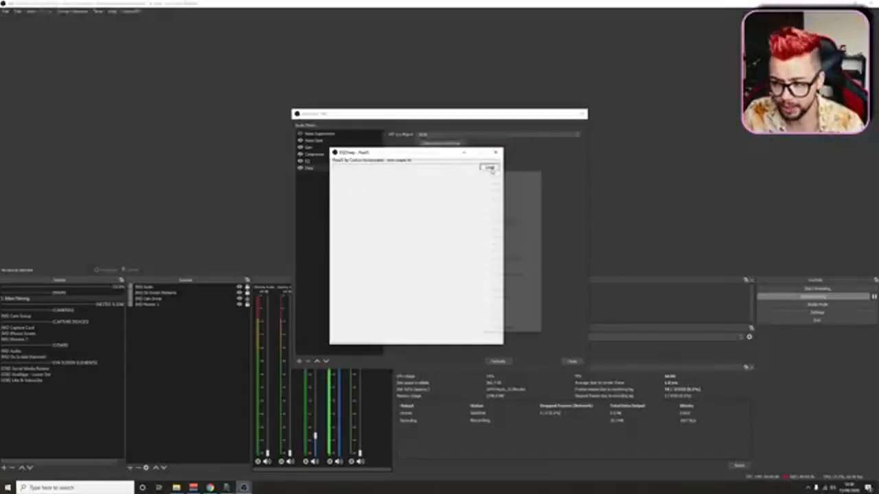
# - Load the pitch shifter JS effect from the pitch submenu into ReaJS
pyautogui.click(489, 168)
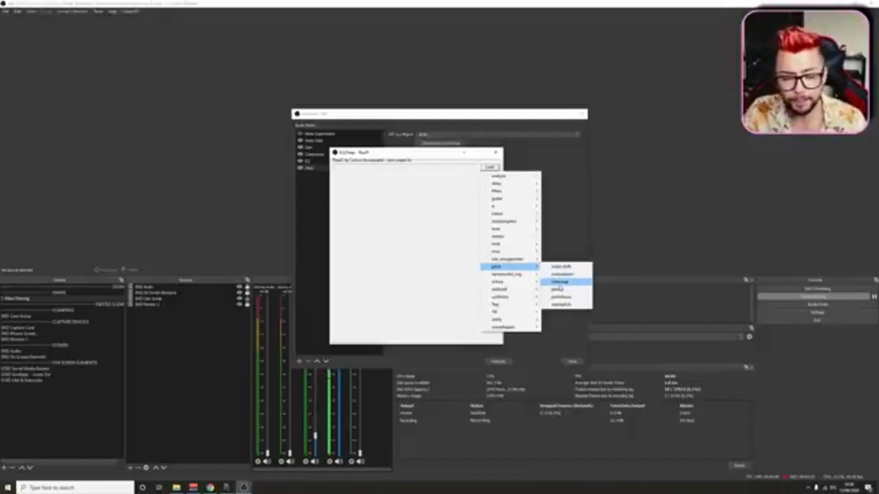
pyautogui.moveTo(566, 305)
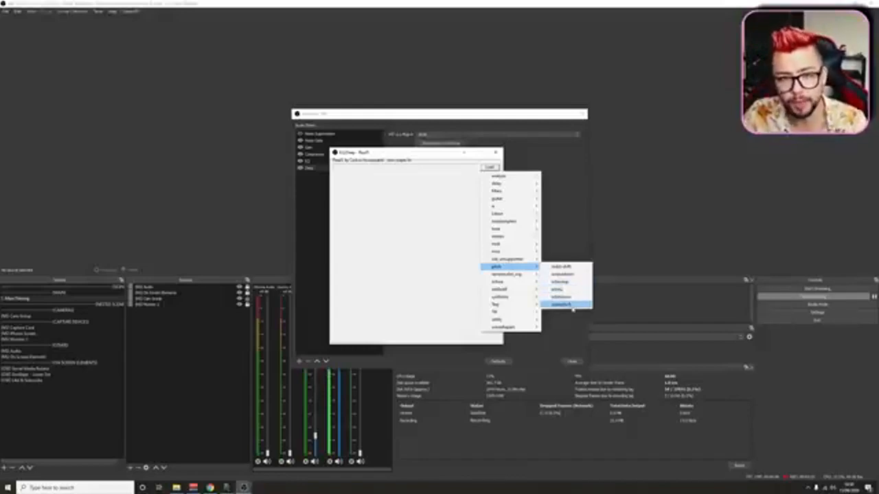
pyautogui.click(562, 305)
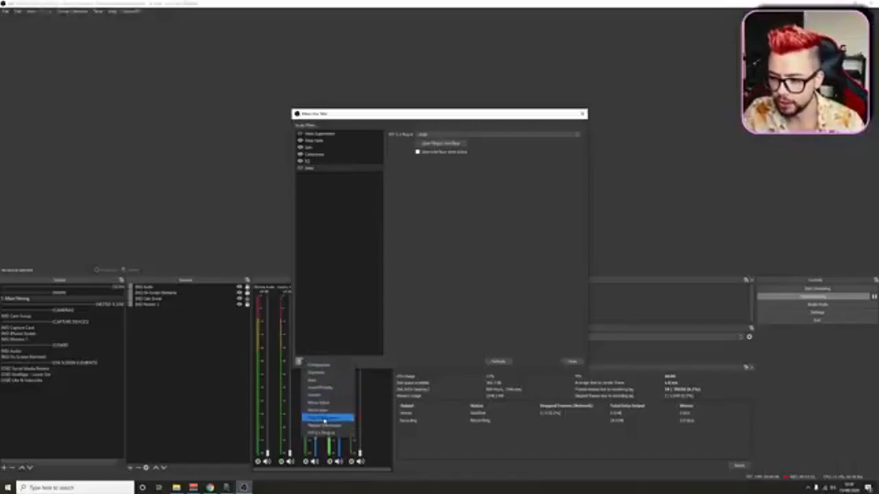
# - Add another VST 2.x Plug-in filter for distortion and confirm its default name
pyautogui.click(324, 420)
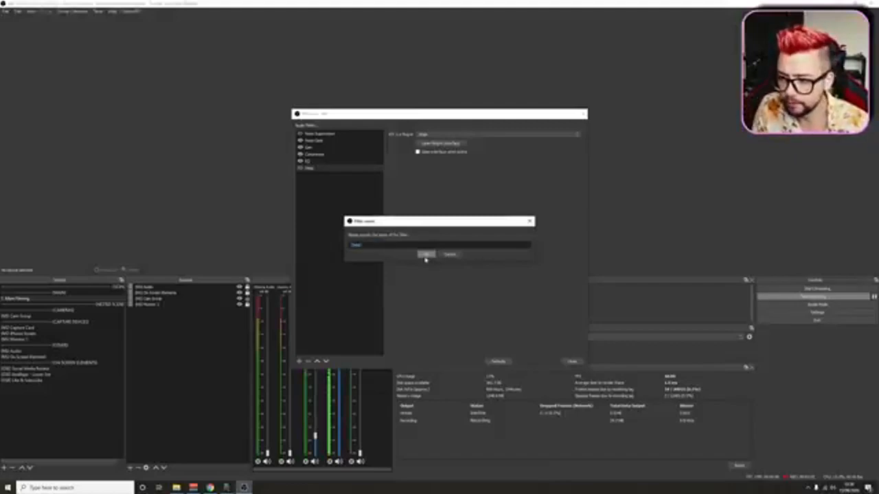
pyautogui.click(426, 254)
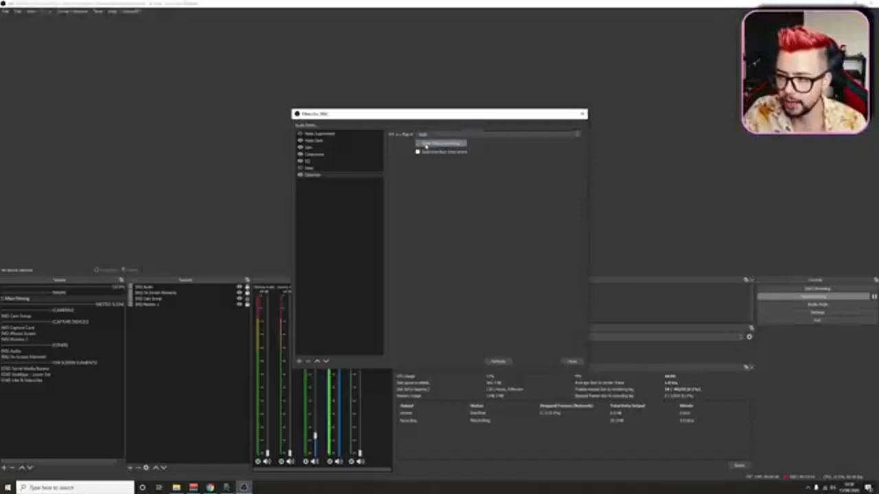
# - Load the guitar distortion JS effect into the new ReaJS filter and choose its Channel Mode
pyautogui.click(439, 143)
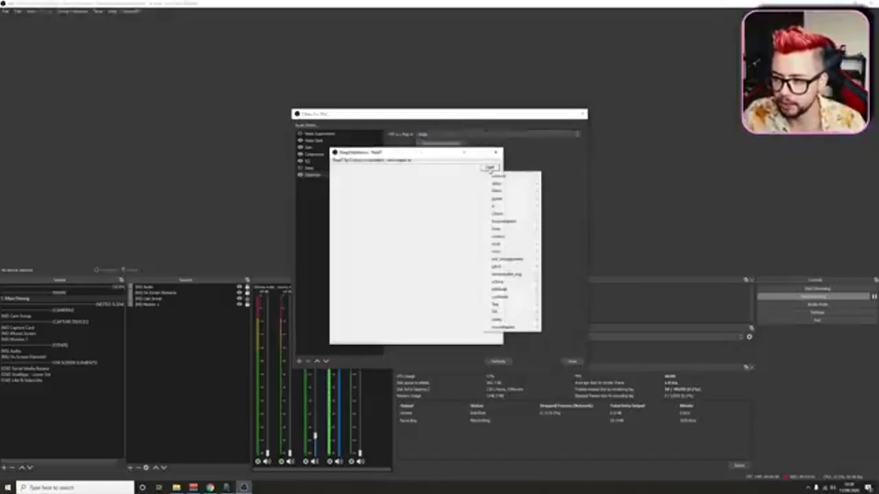
pyautogui.moveTo(508, 197)
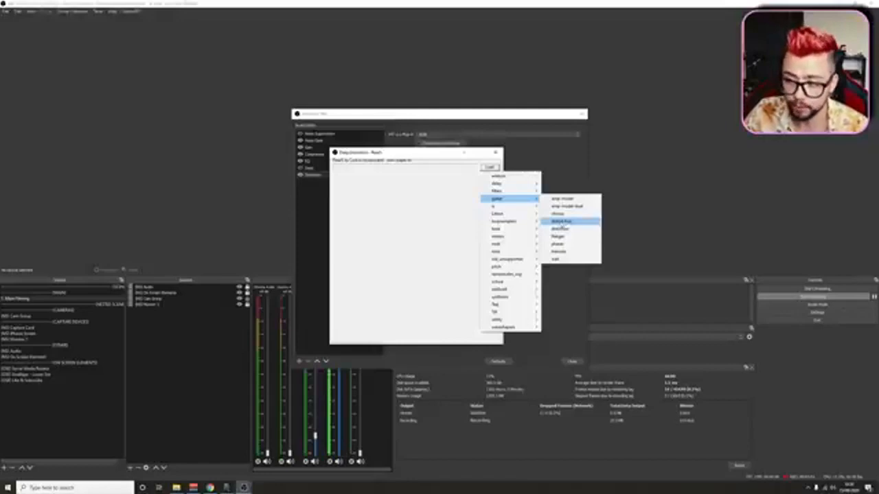
pyautogui.click(562, 221)
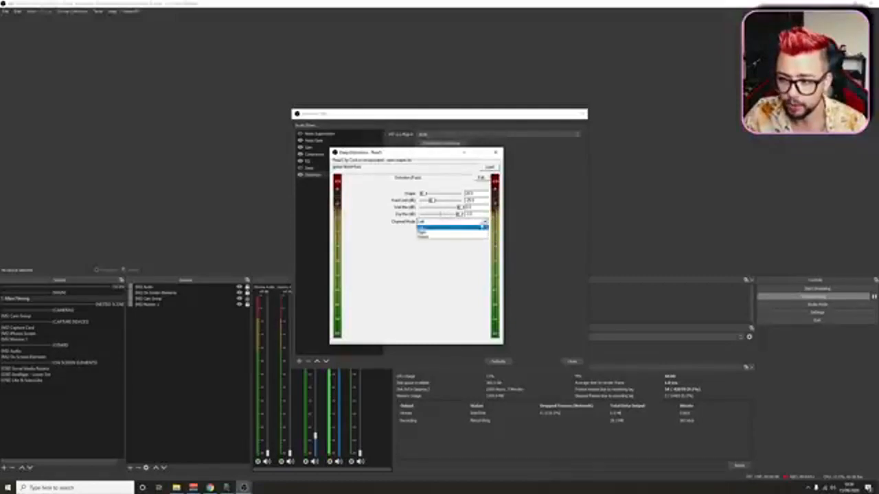
pyautogui.click(451, 231)
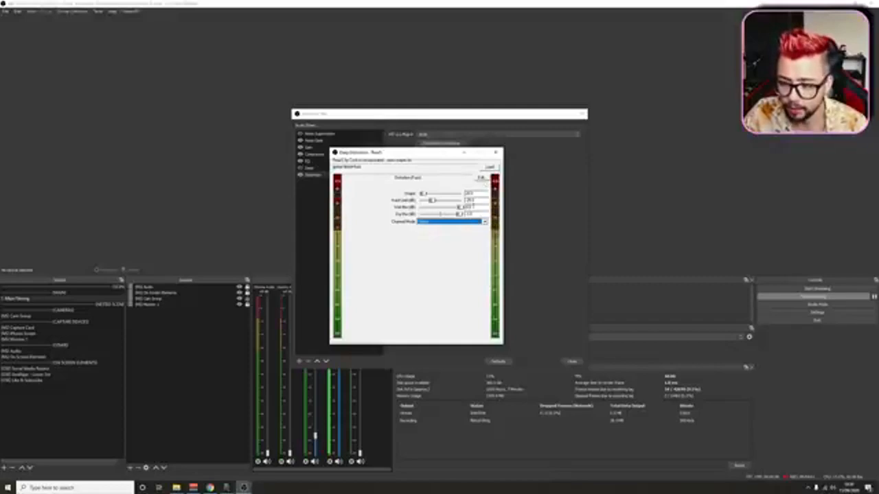